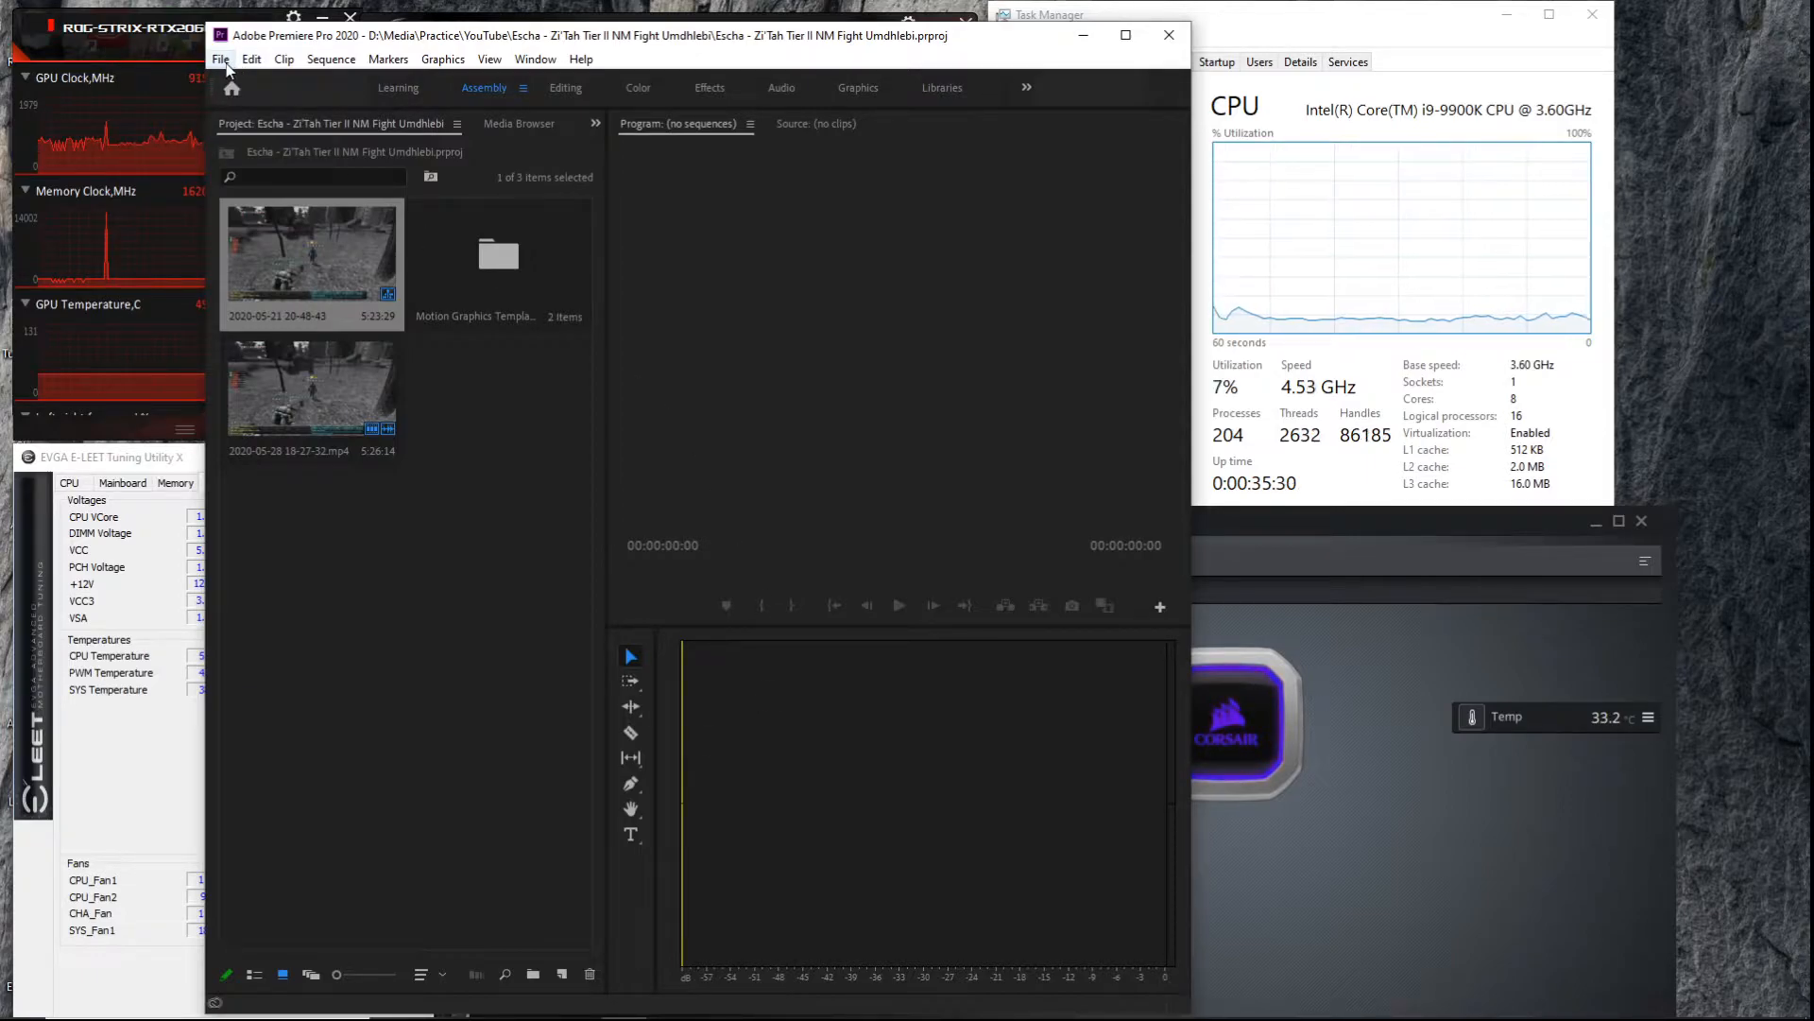
Step: Show the File menu's project commands to reach the export options
left_click(219, 59)
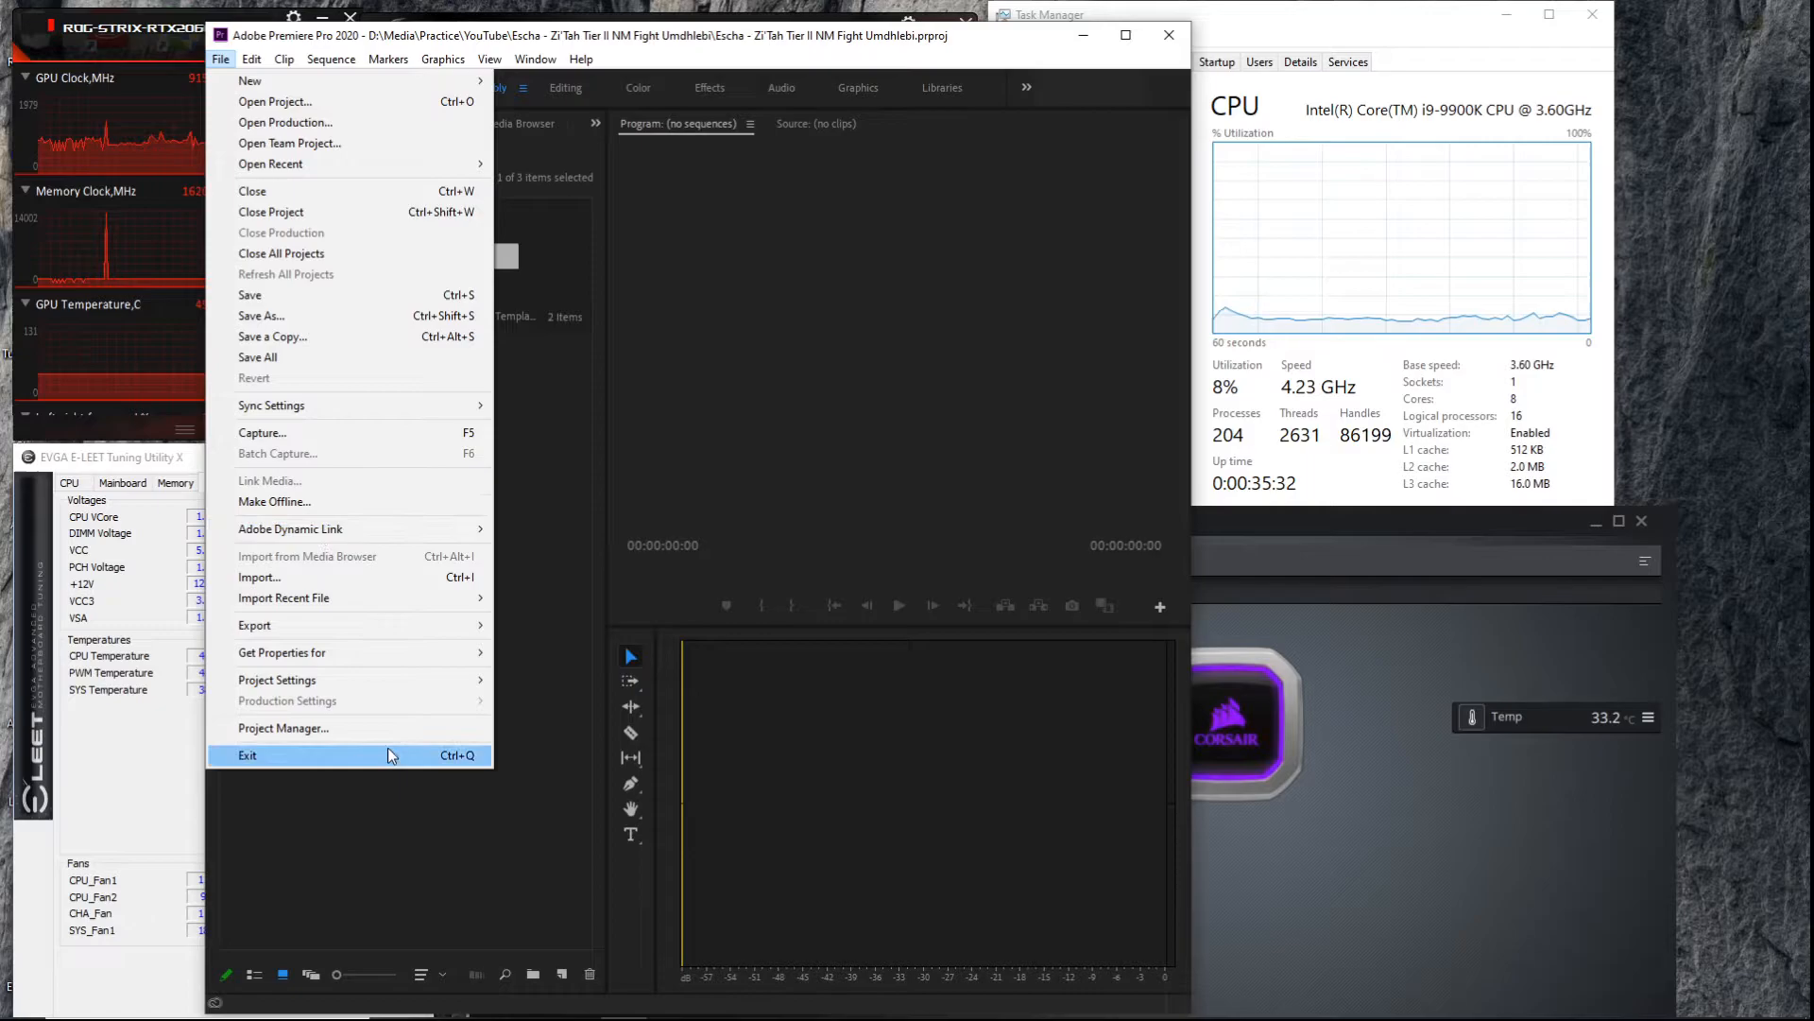
mouse_move(255, 625)
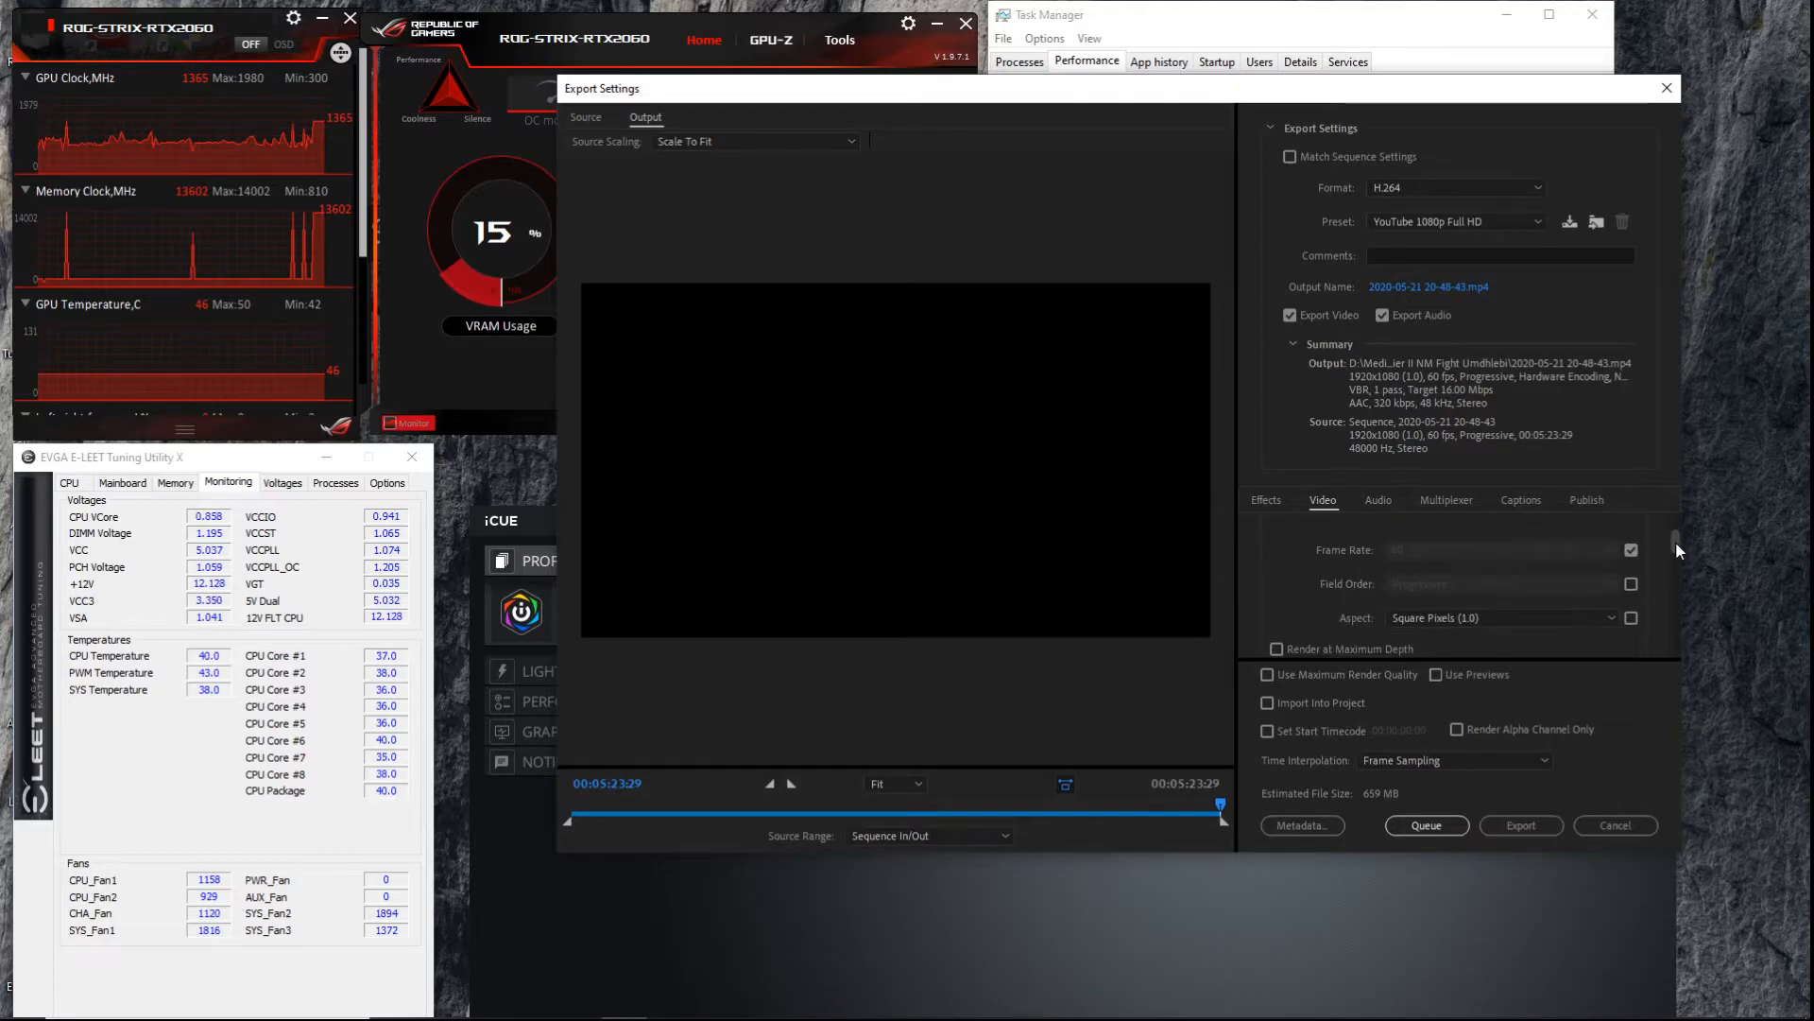
Step: Set the H.264 YouTube 1080p export to the High encoding profile
scroll("down", 3)
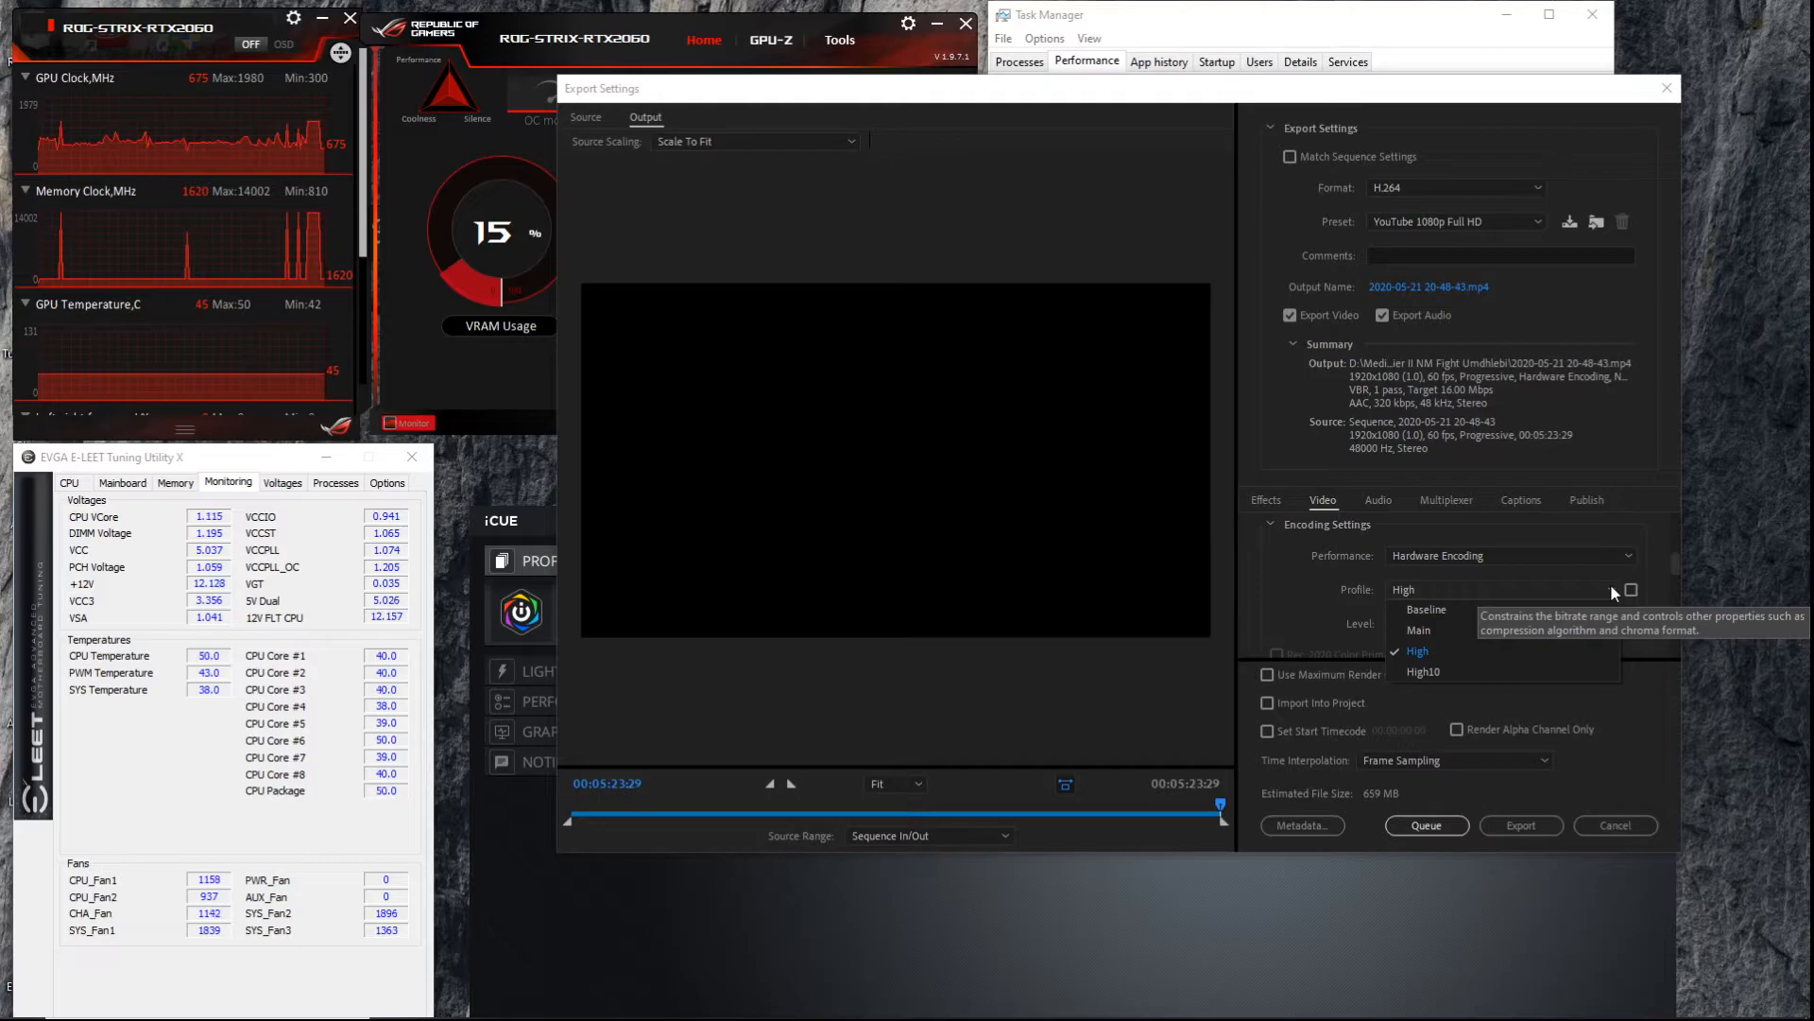
left_click(1416, 650)
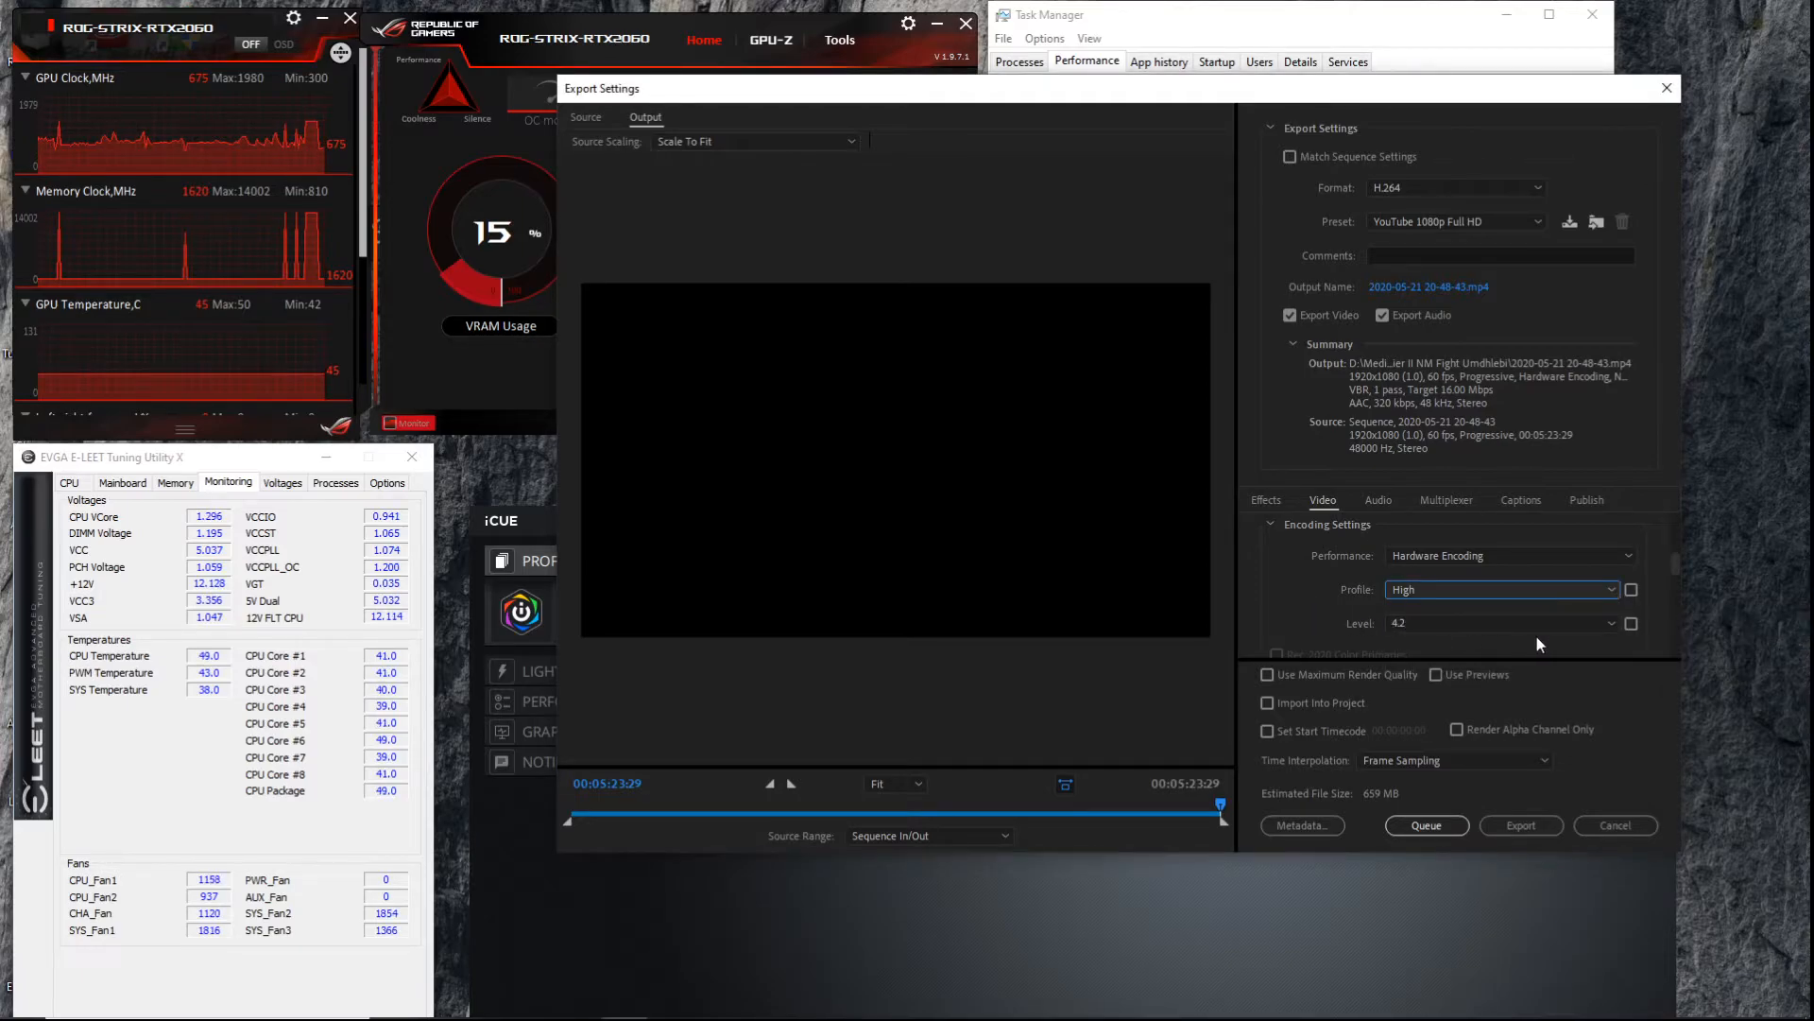